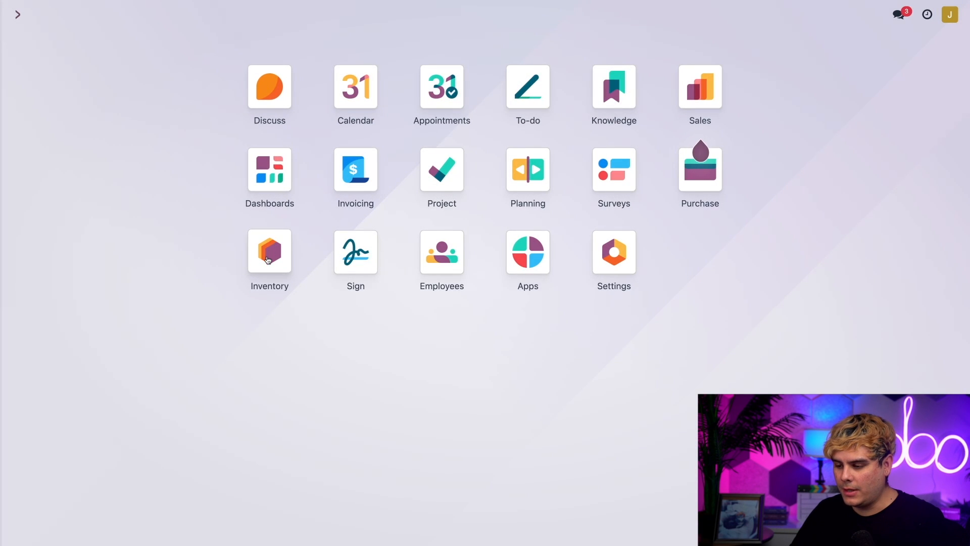
# Step: Save the Inventory settings with Storage Locations and Multi-Step Routes enabled
pyautogui.click(269, 252)
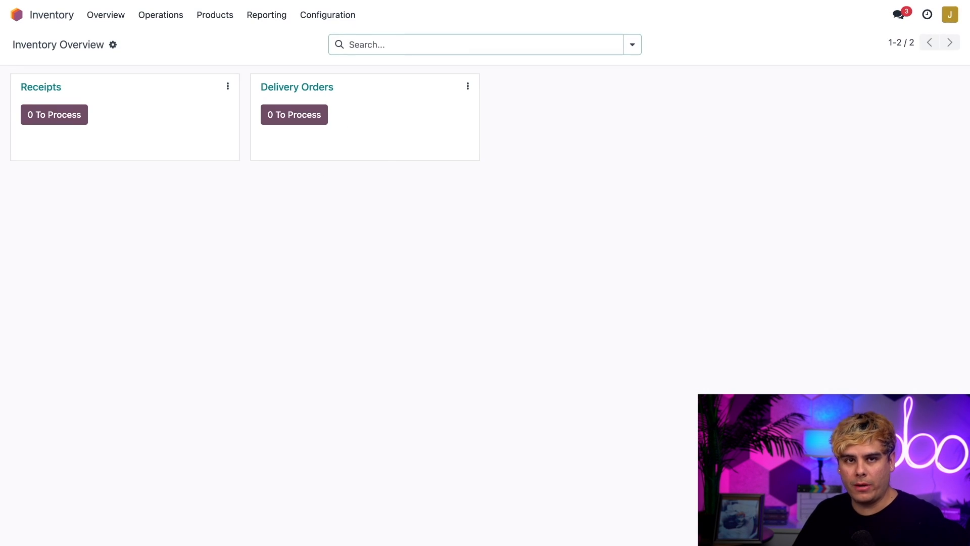
pyautogui.click(328, 14)
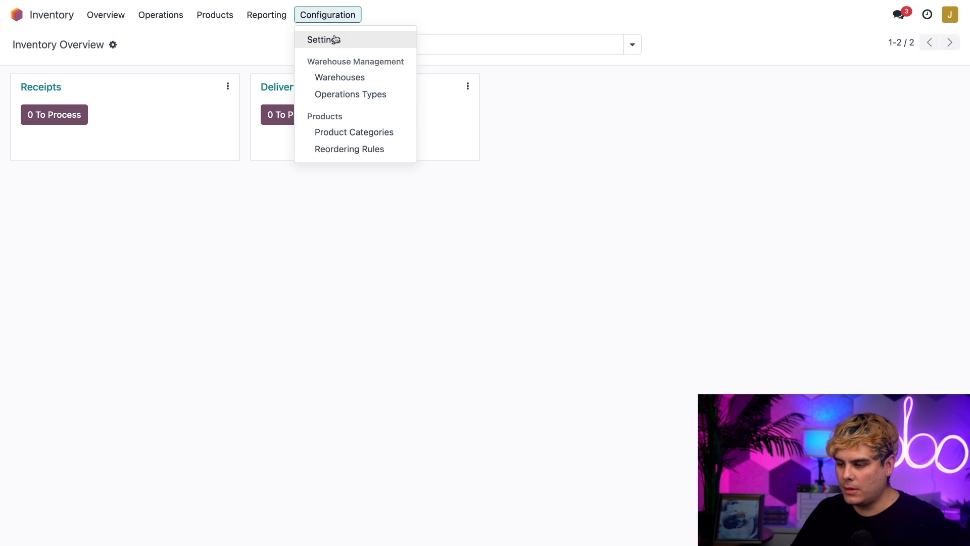
pyautogui.click(323, 39)
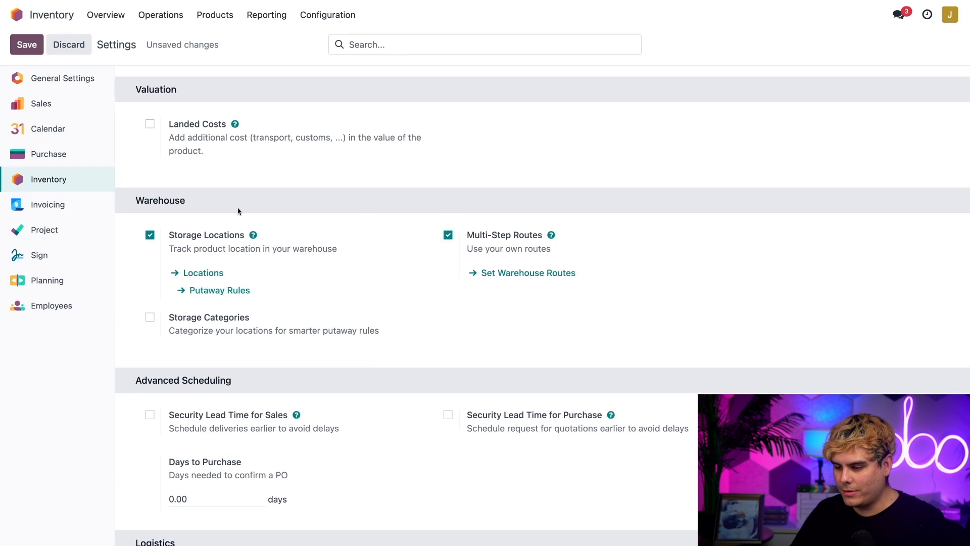
pyautogui.moveTo(178, 223)
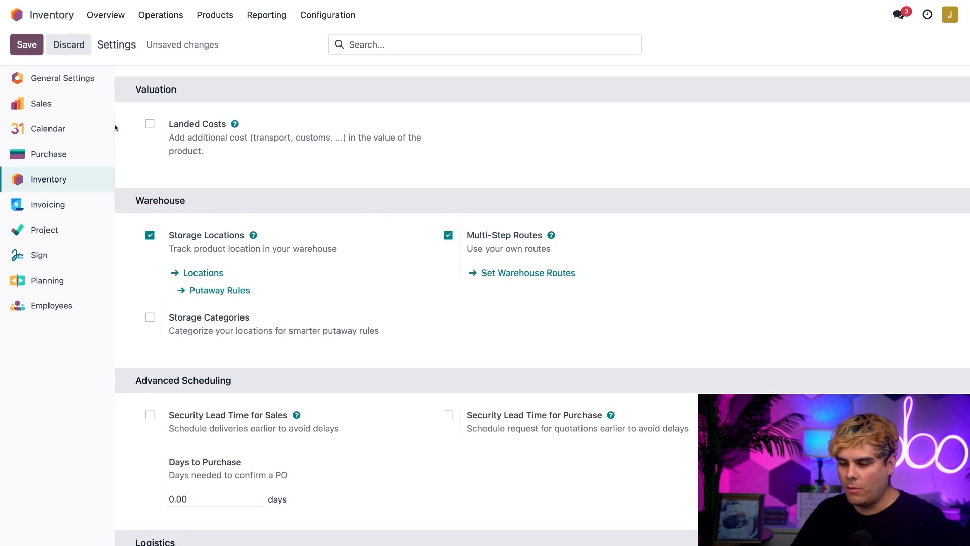
pyautogui.click(26, 43)
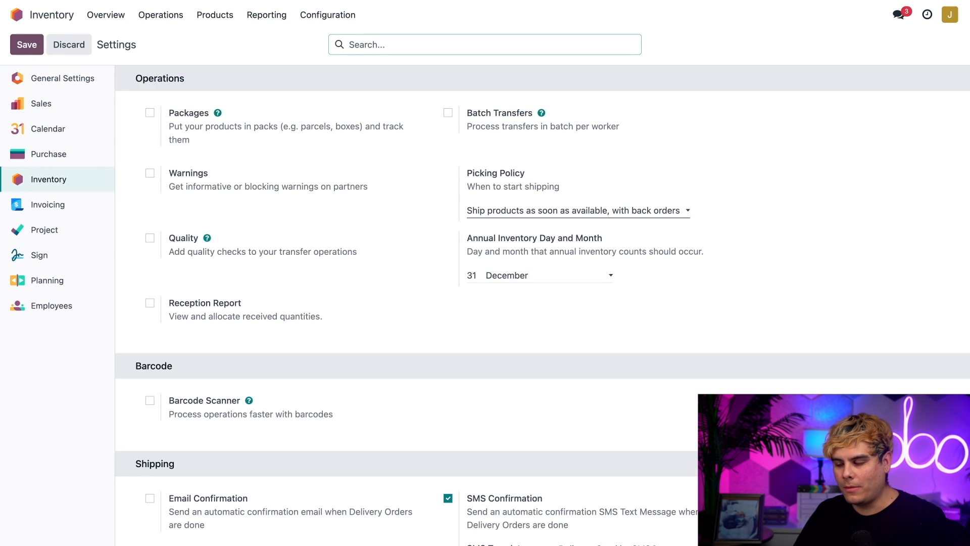
pyautogui.moveTo(404, 313)
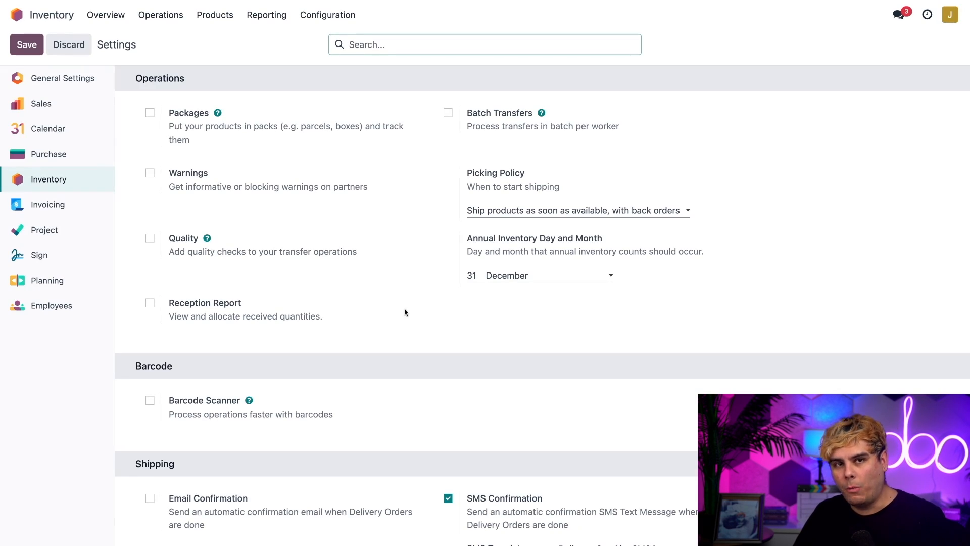
pyautogui.moveTo(394, 299)
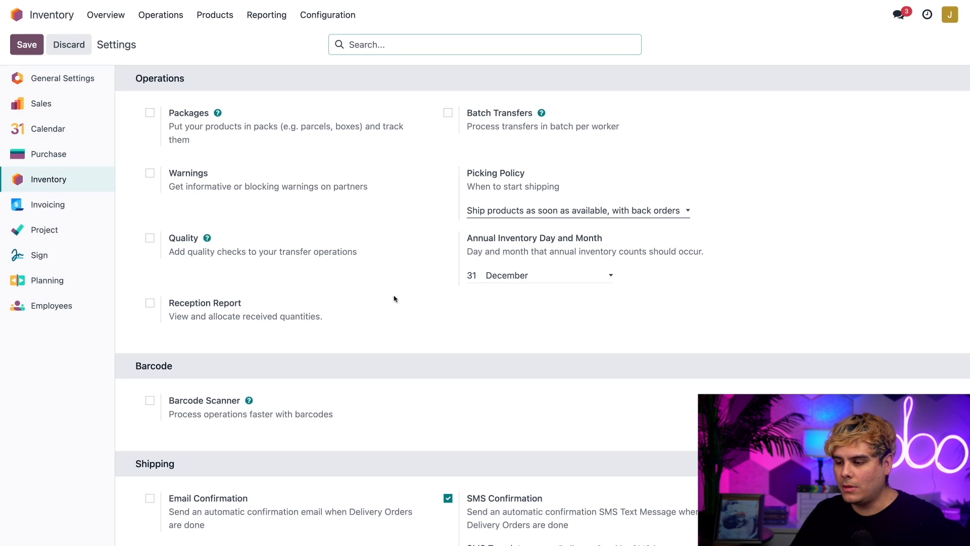
# Step: Set Stealthy Wood's incoming shipments to input, then quality, then stock (3 steps)
pyautogui.click(327, 14)
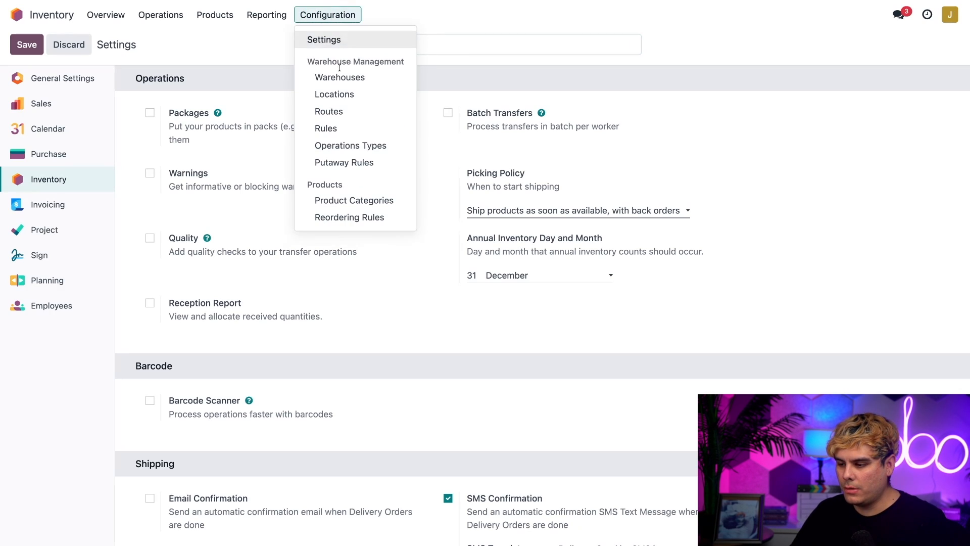
pyautogui.click(339, 77)
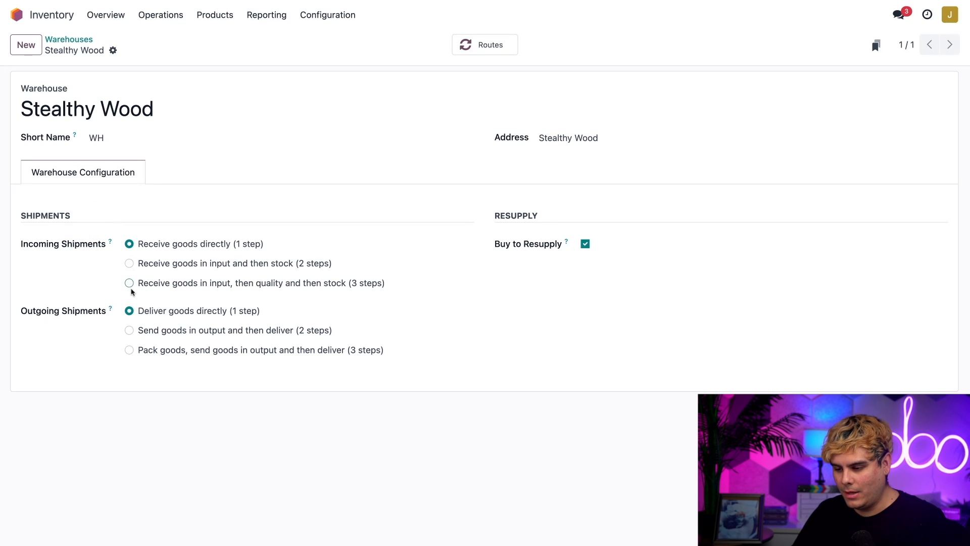
pyautogui.click(129, 283)
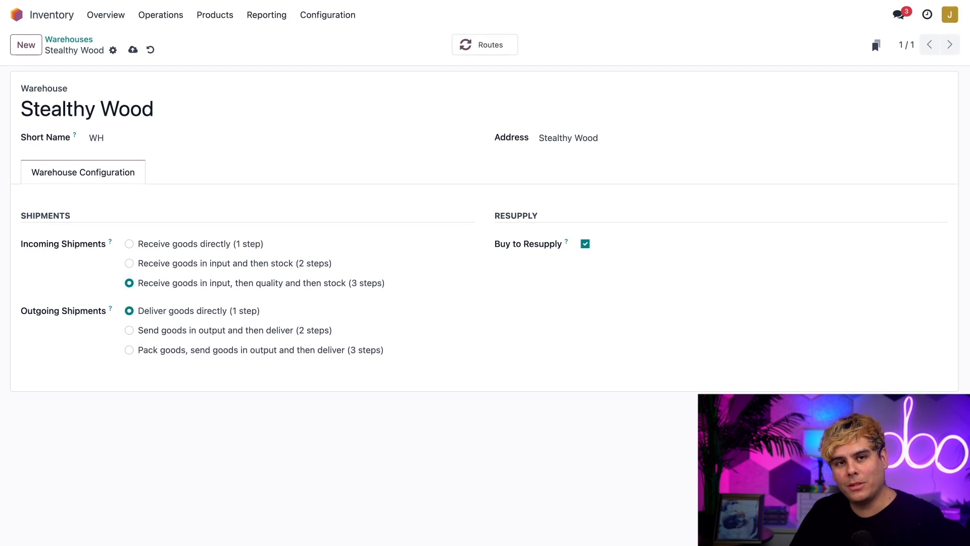
pyautogui.moveTo(327, 14)
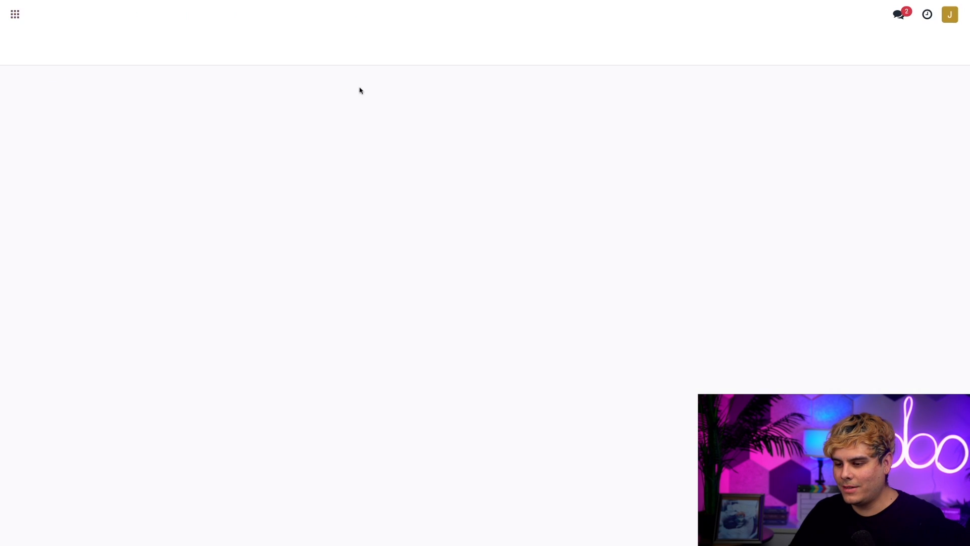
# Step: View internal locations WH/Input, WH/Quality Control and WH/Stock, then return to the apps home
pyautogui.click(327, 14)
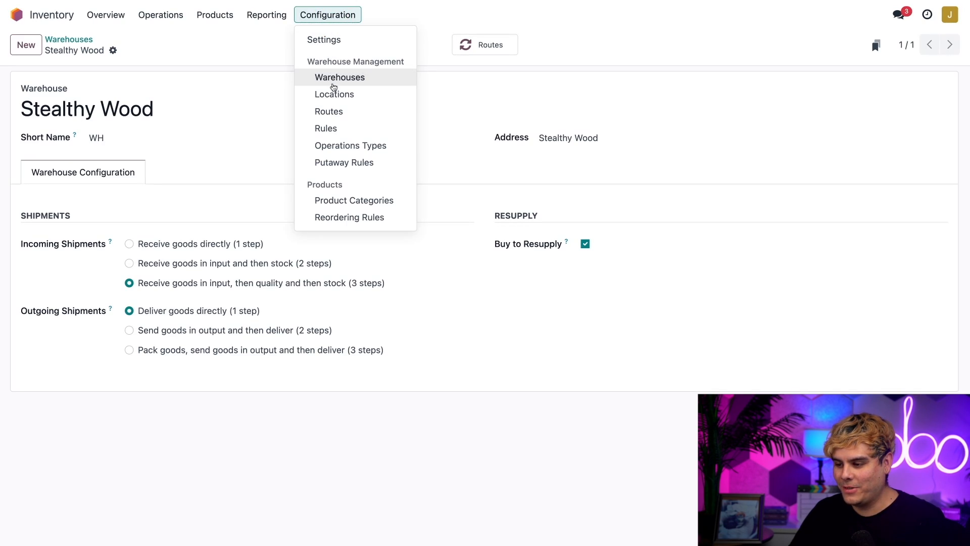
pyautogui.click(334, 94)
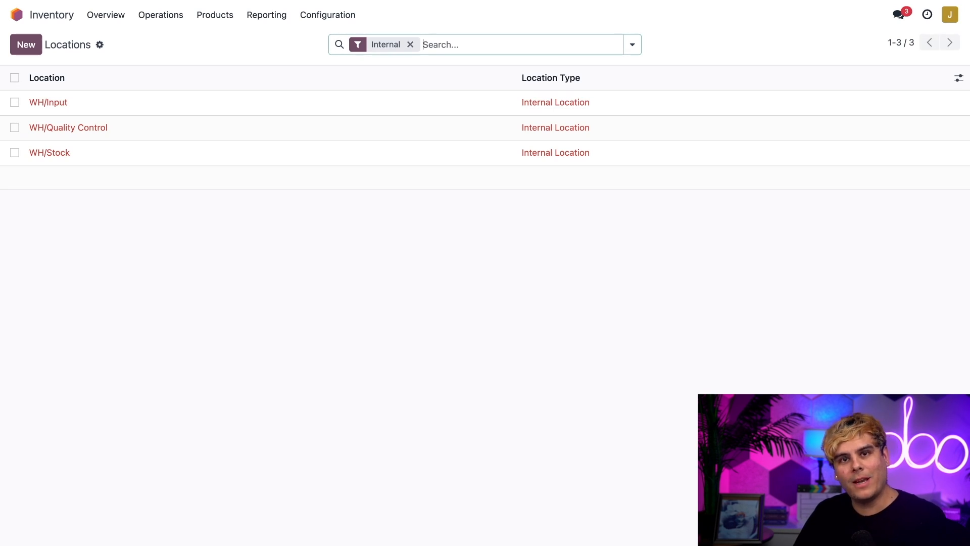
pyautogui.click(15, 14)
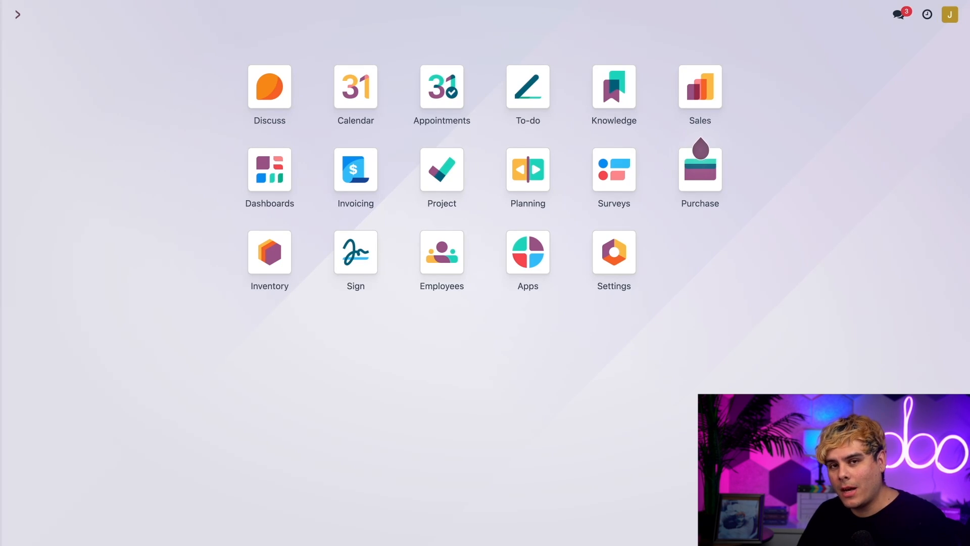
# Step: Confirm a purchase order from Deco Addict for one Extremely Comfortable Chair, then return home
pyautogui.click(699, 169)
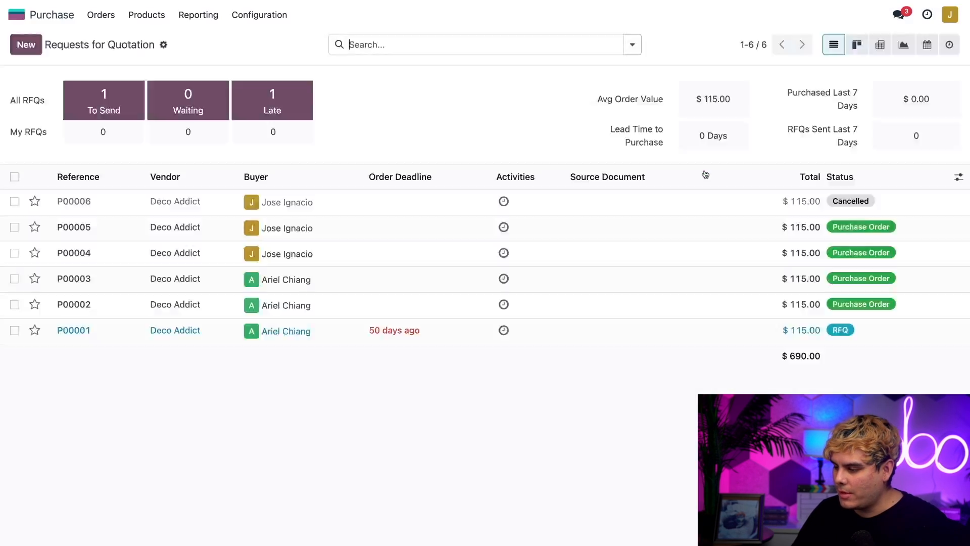
pyautogui.click(25, 44)
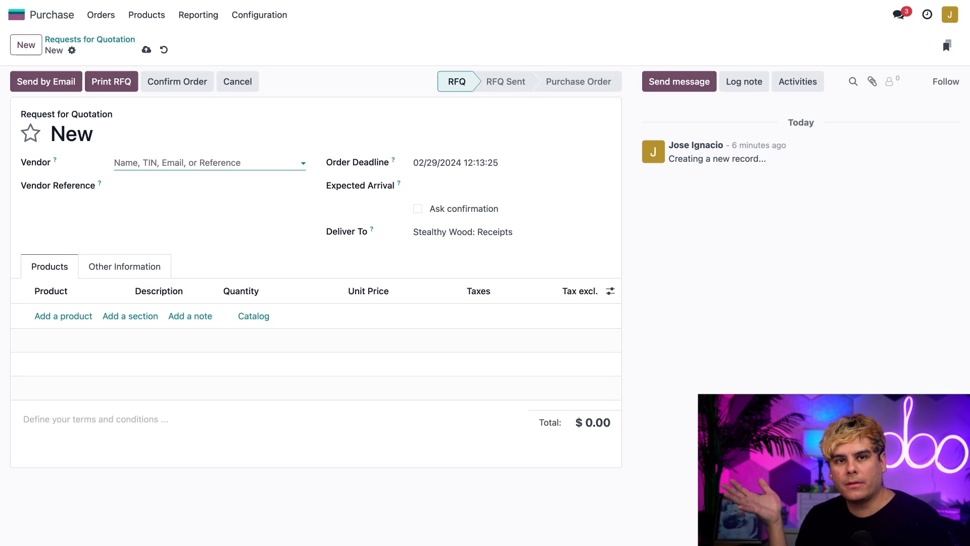
pyautogui.write('deco')
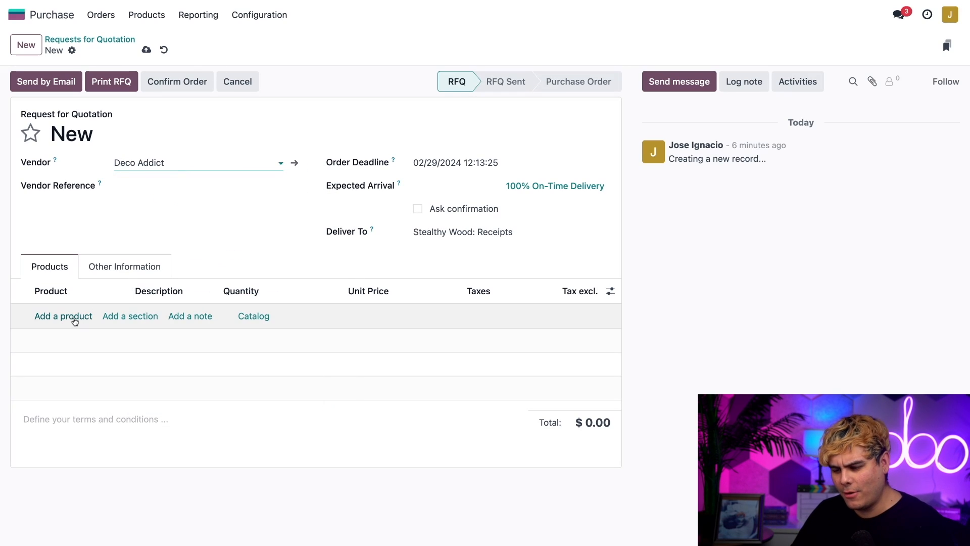
pyautogui.click(63, 316)
pyautogui.write('Extremely Comfortable Chair')
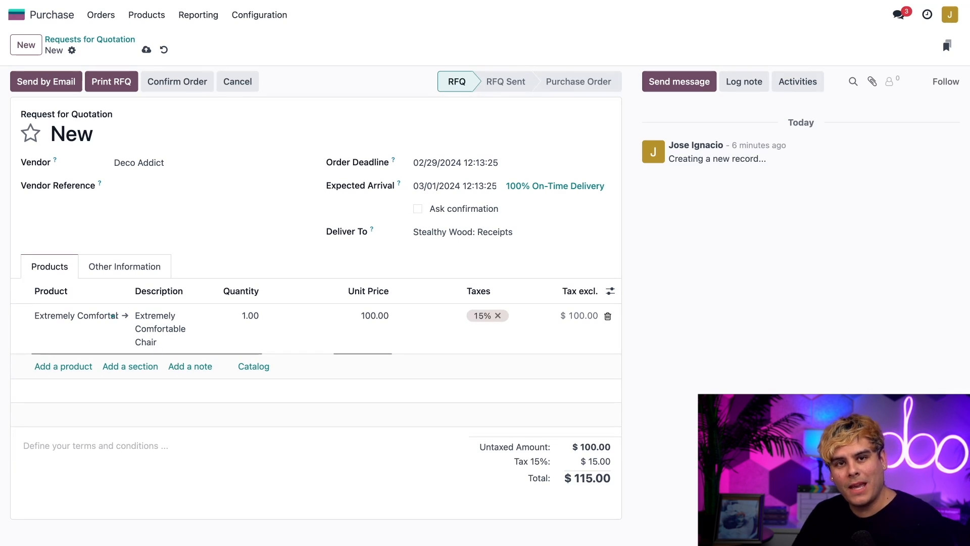
pyautogui.moveTo(196, 94)
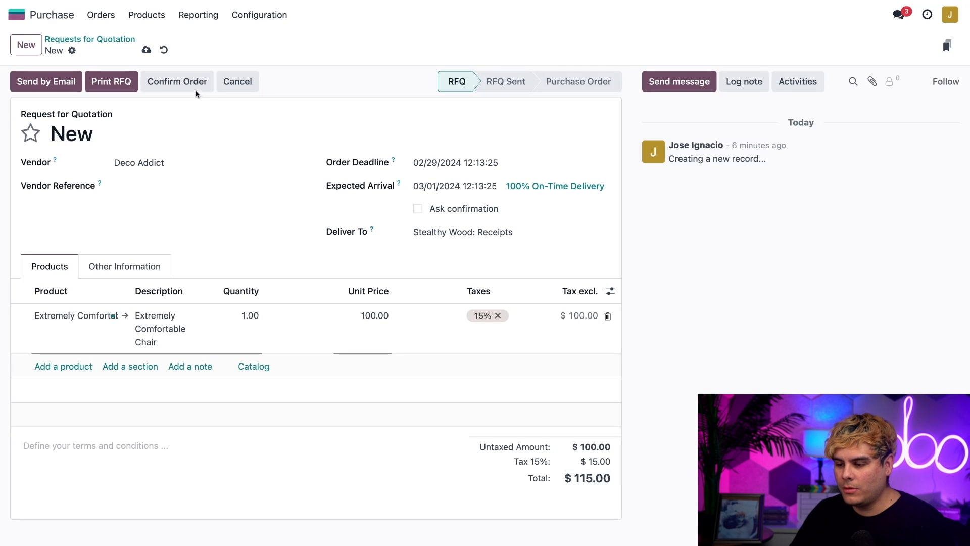
pyautogui.click(177, 81)
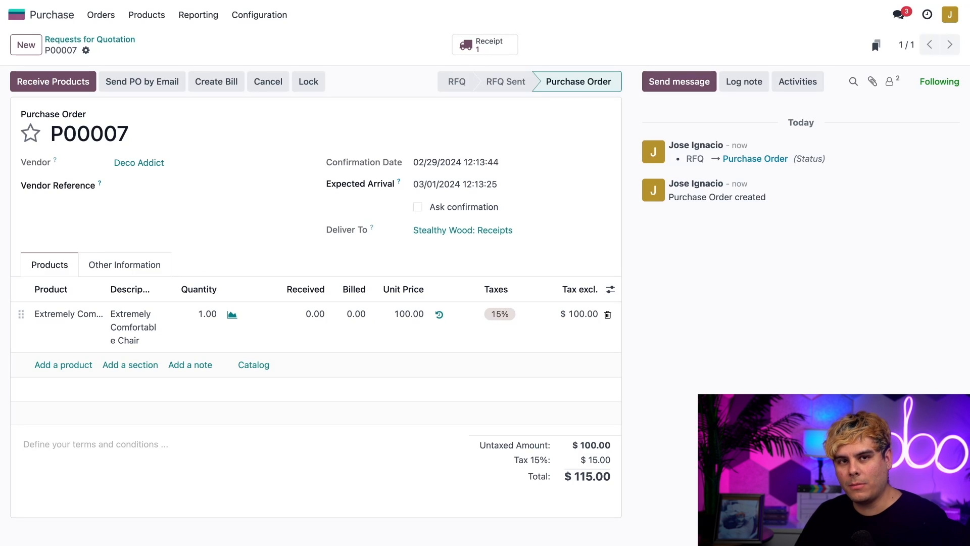
pyautogui.click(17, 14)
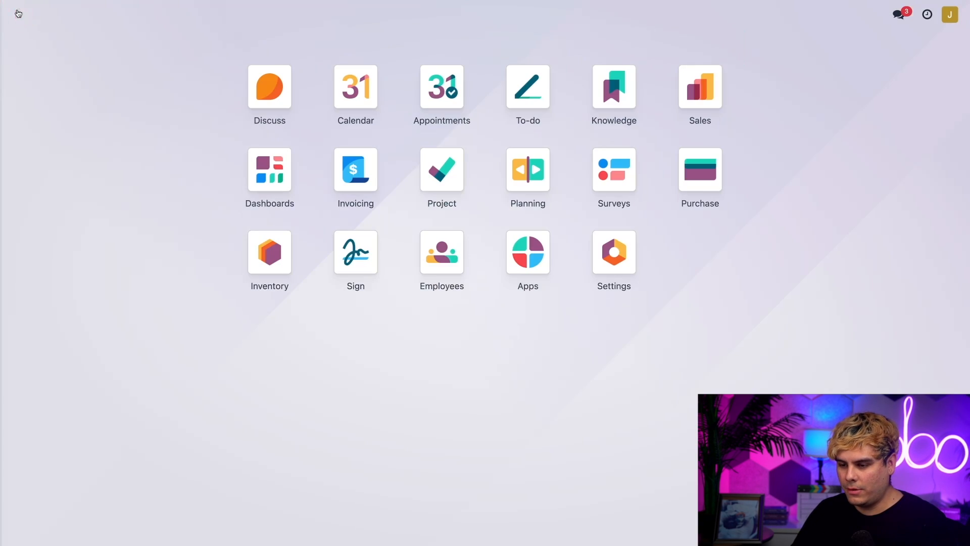
pyautogui.click(268, 251)
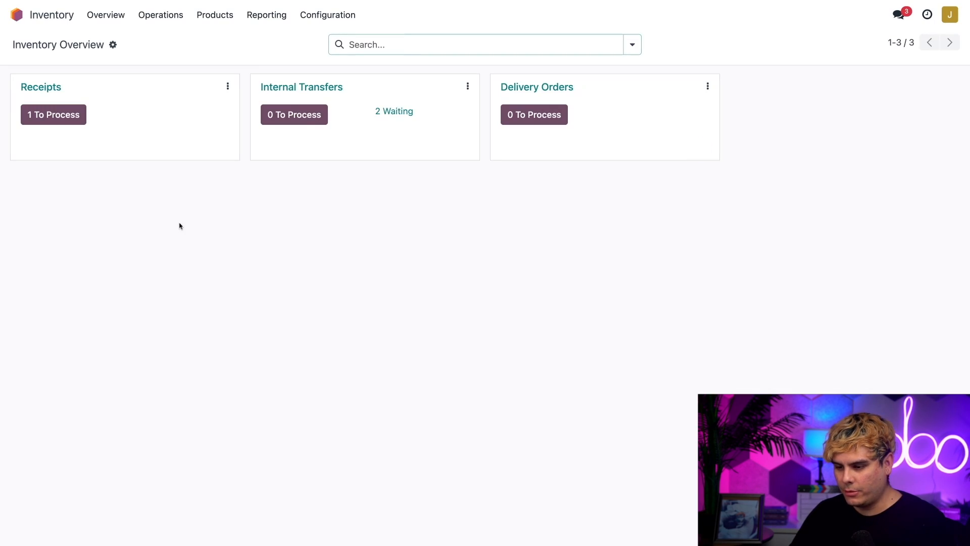
pyautogui.moveTo(226, 213)
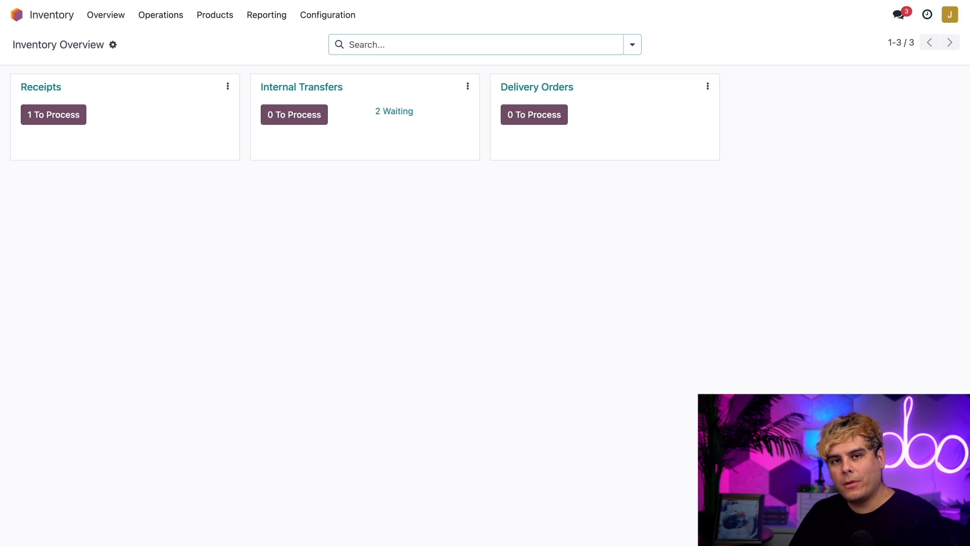
pyautogui.moveTo(167, 121)
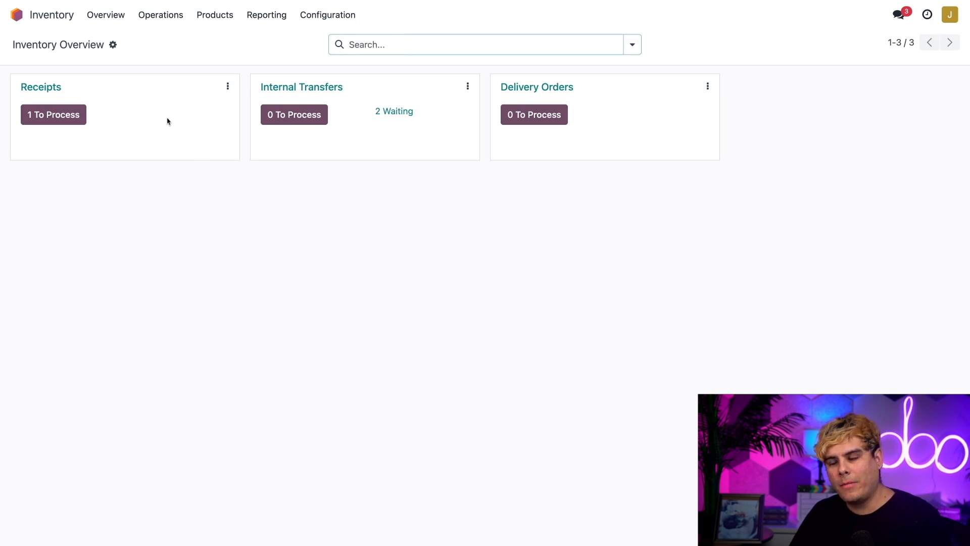
pyautogui.moveTo(323, 166)
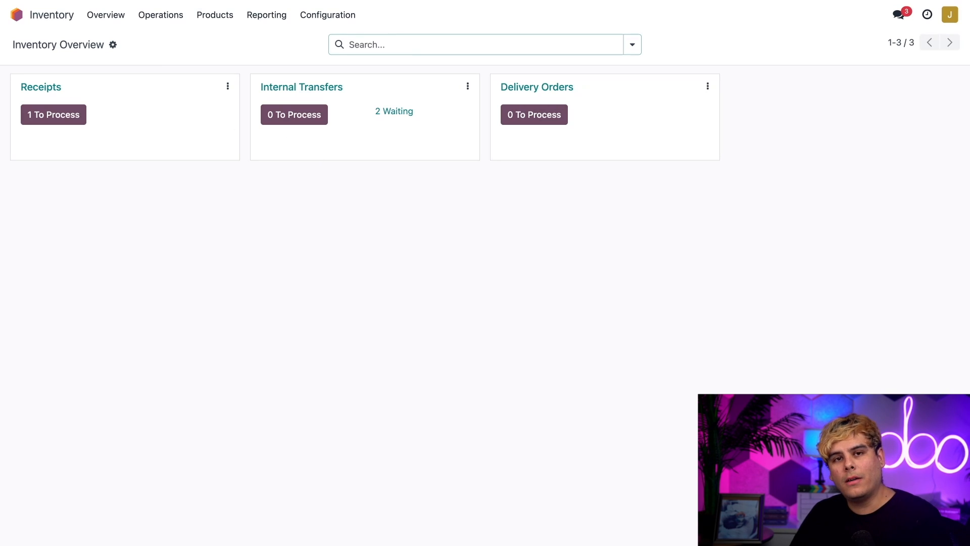
pyautogui.moveTo(408, 150)
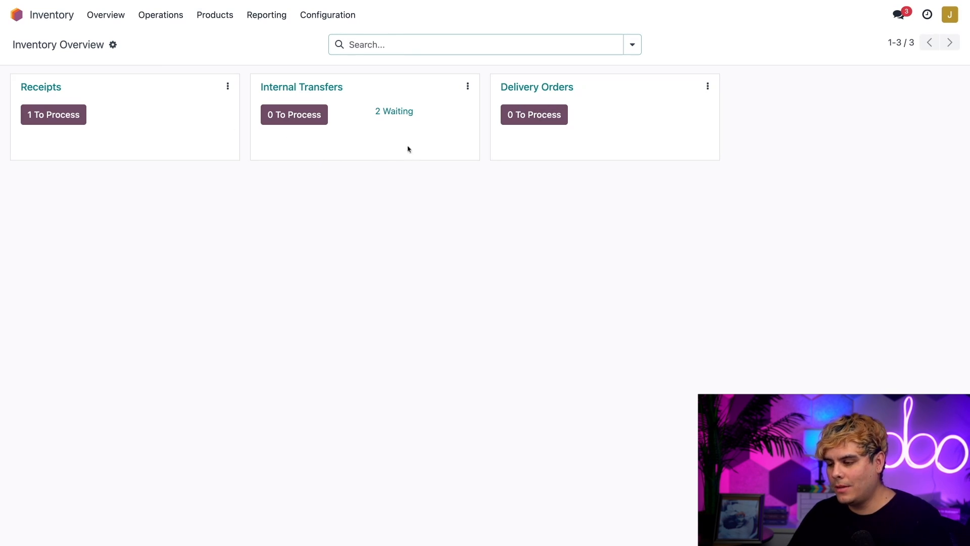
pyautogui.moveTo(401, 151)
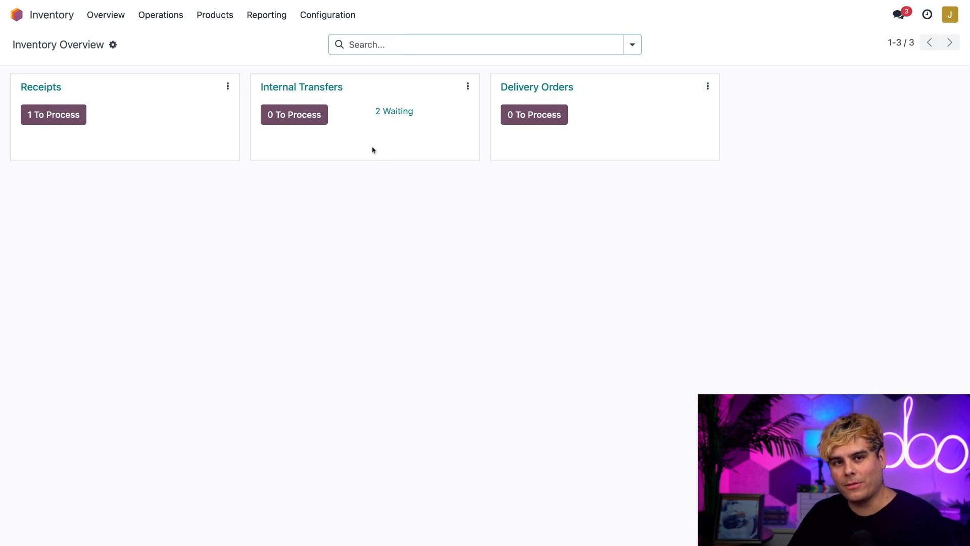
pyautogui.moveTo(53, 114)
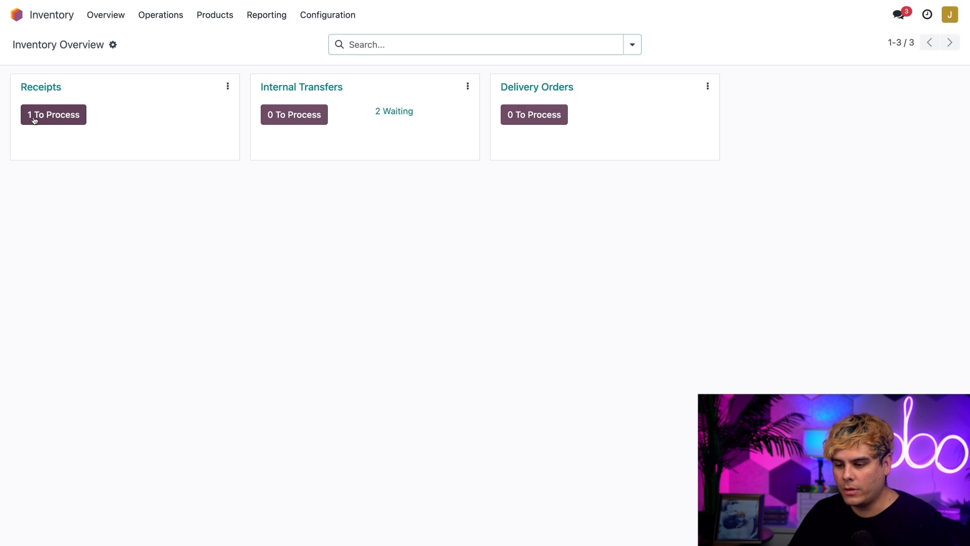
# Step: Validate receipt WH/IN/00006 so the chair is received into WH/Input
pyautogui.click(53, 114)
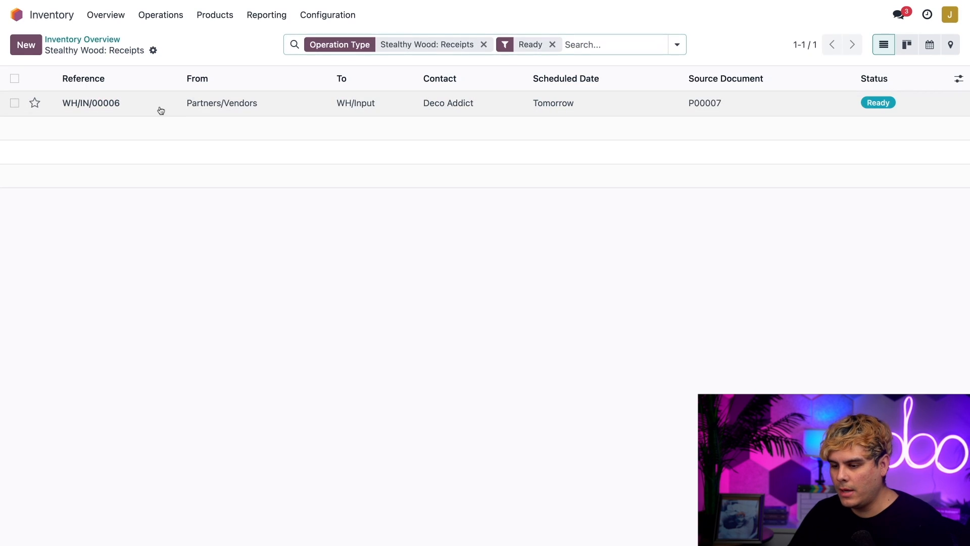
pyautogui.click(90, 103)
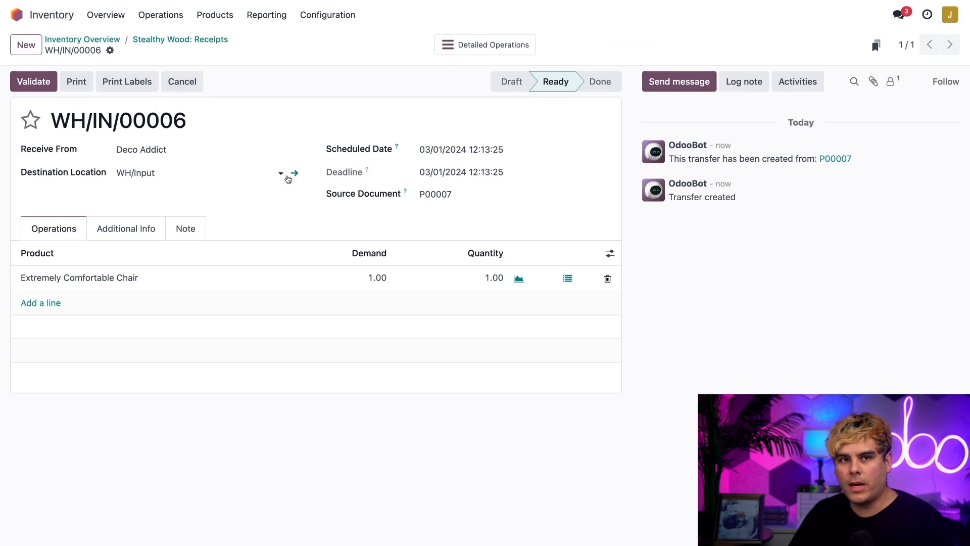
pyautogui.moveTo(294, 173)
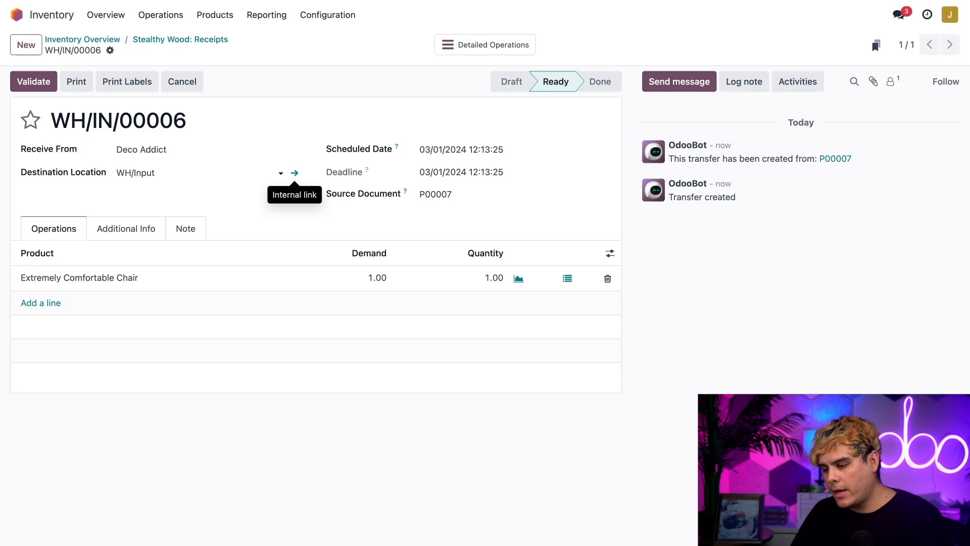
pyautogui.moveTo(271, 213)
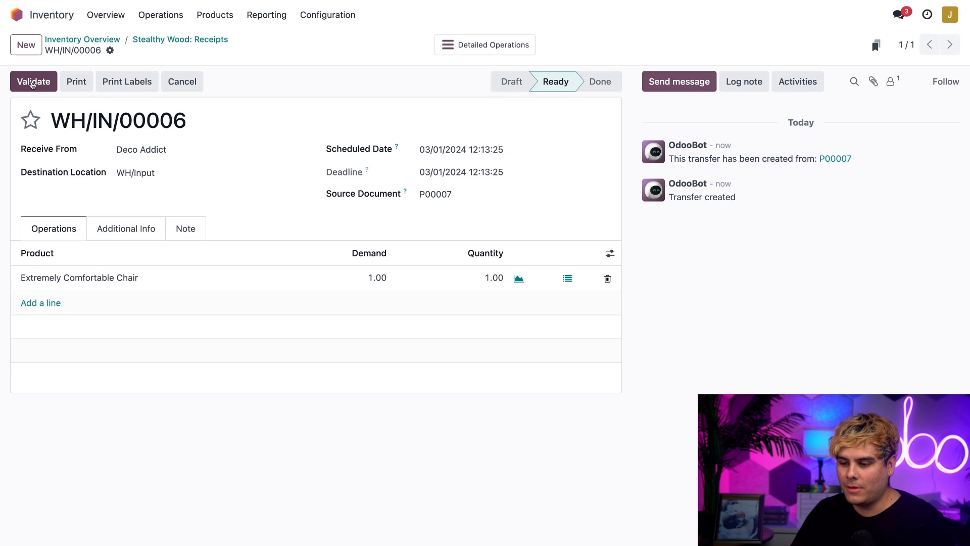
pyautogui.click(33, 81)
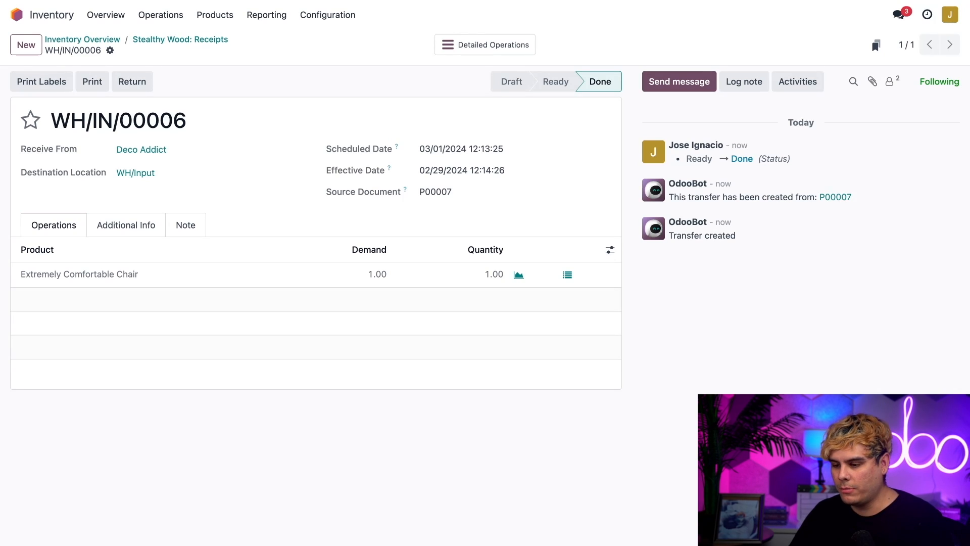
pyautogui.moveTo(172, 176)
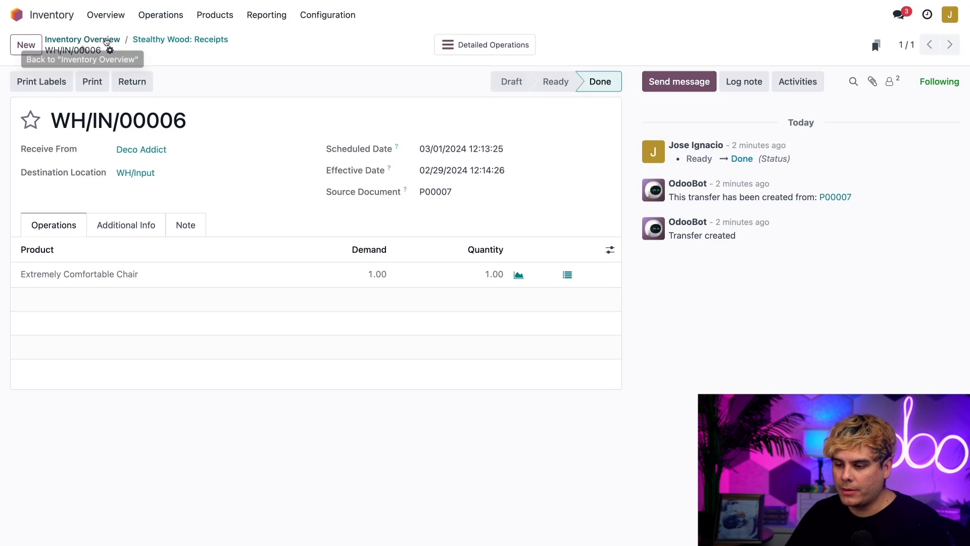
# Step: Return to the Inventory overview showing the pending internal transfers
pyautogui.click(82, 39)
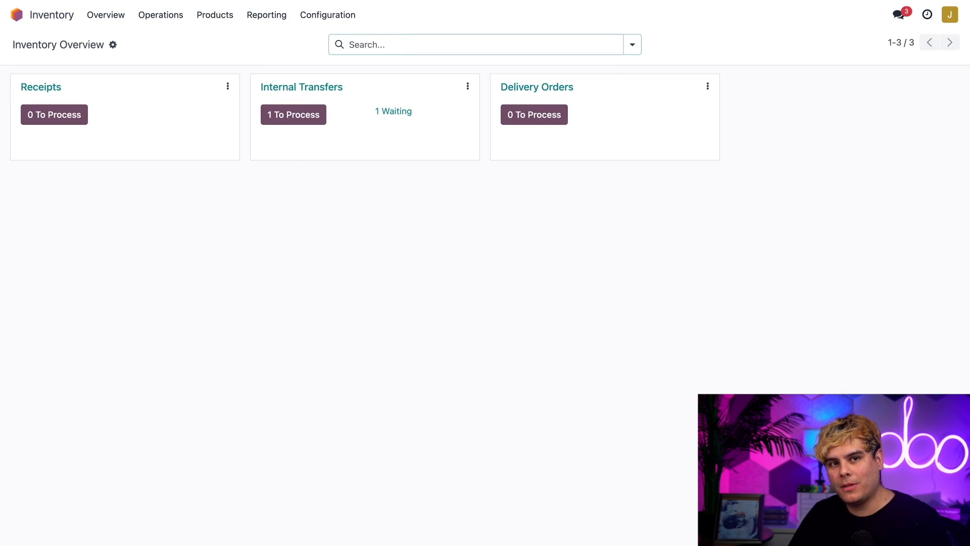
pyautogui.moveTo(293, 114)
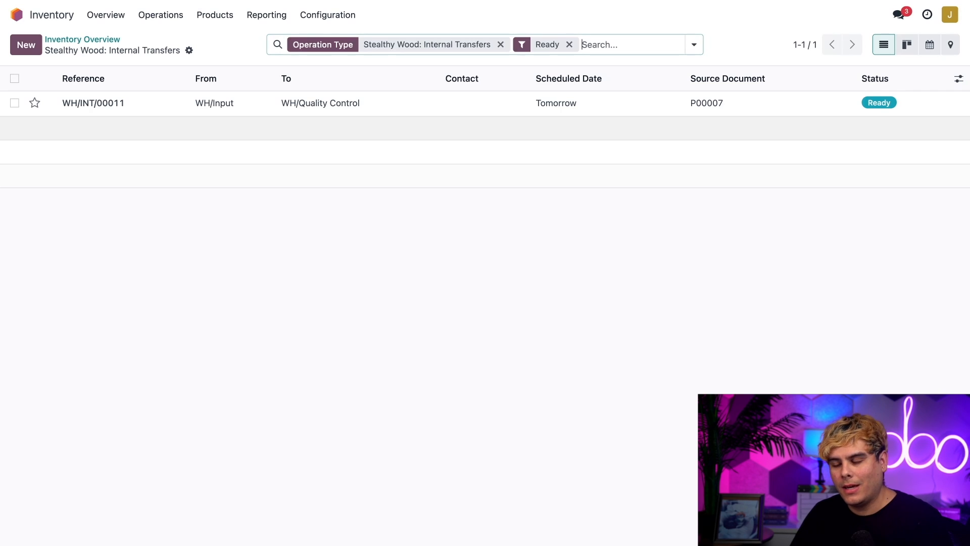
pyautogui.moveTo(329, 103)
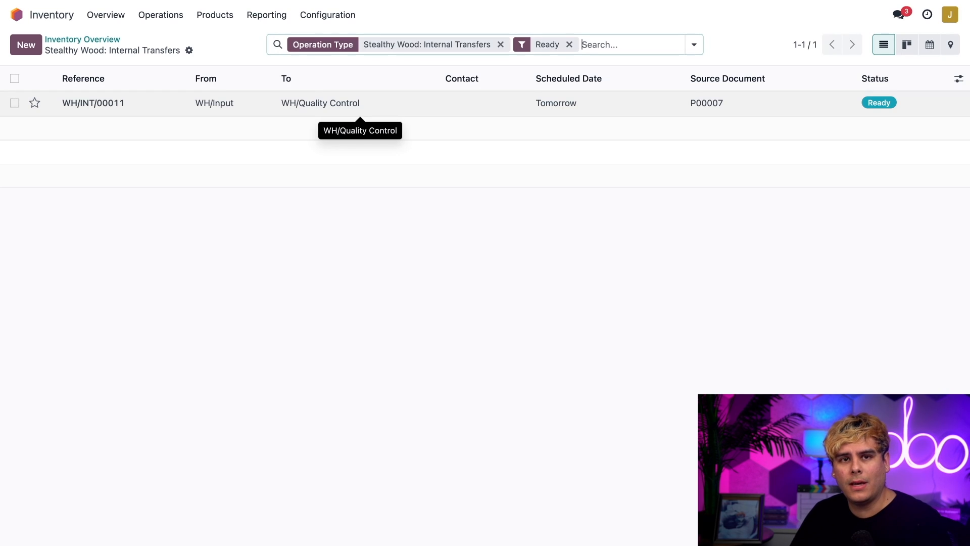
pyautogui.moveTo(878, 106)
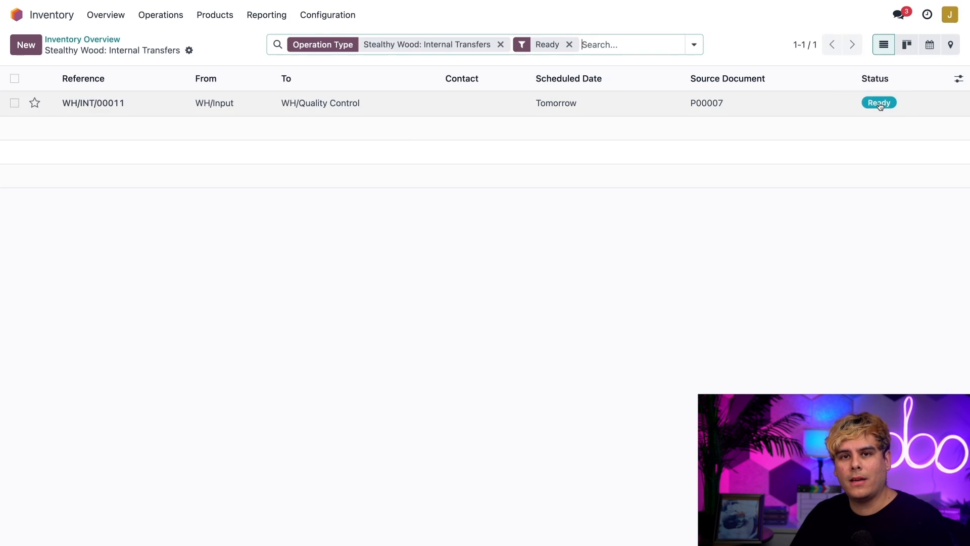
pyautogui.moveTo(878, 103)
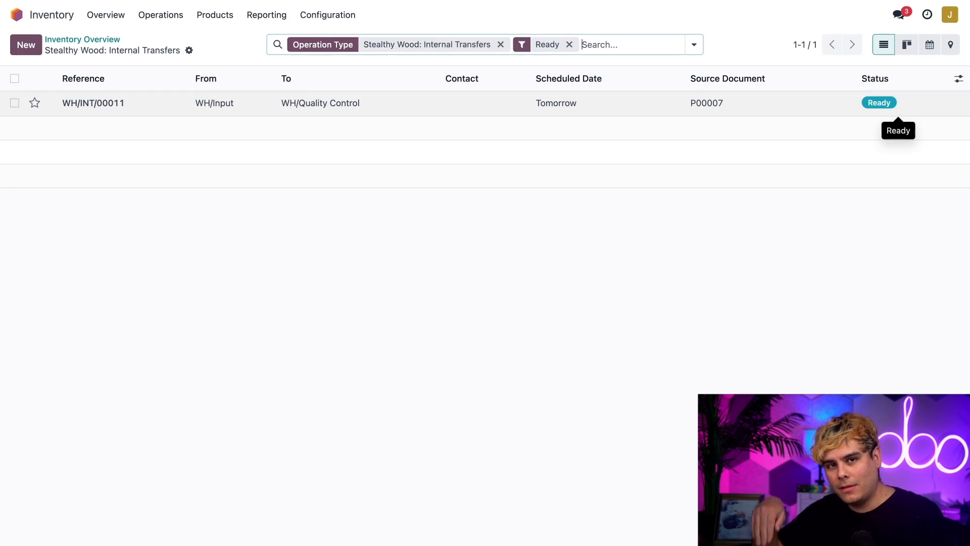
pyautogui.moveTo(438, 104)
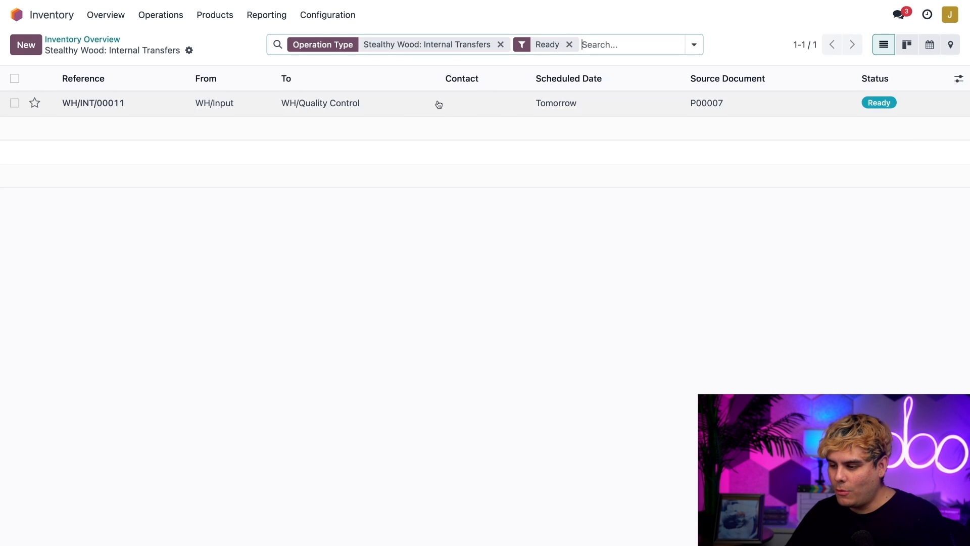
# Step: Open the Input-to-Quality Control transfer, then validate WH/INT/00012 into WH/Stock
pyautogui.click(93, 103)
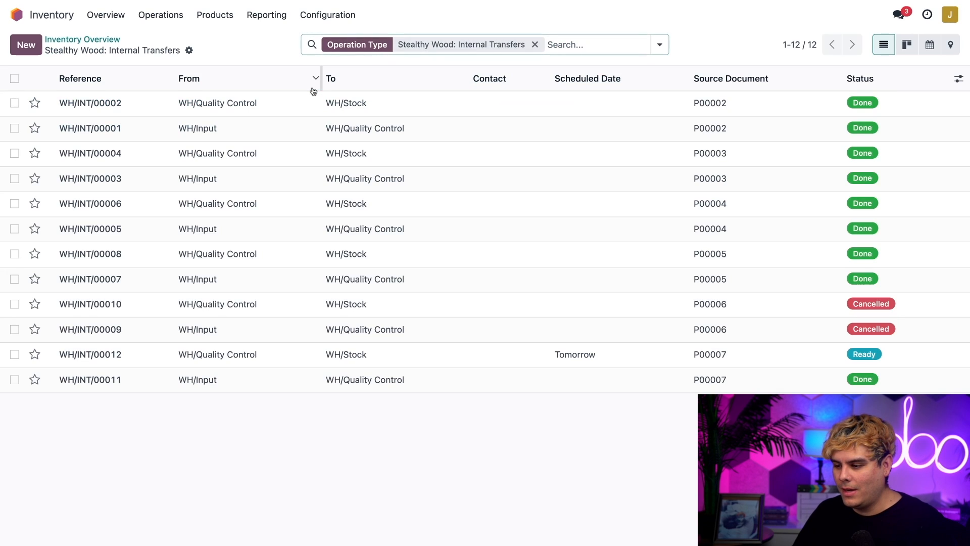
pyautogui.moveTo(303, 353)
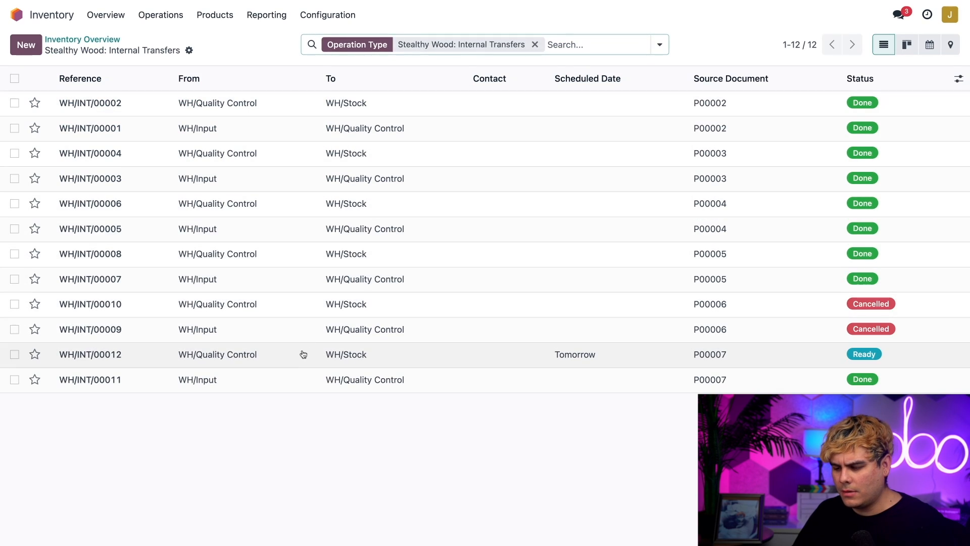
pyautogui.moveTo(299, 360)
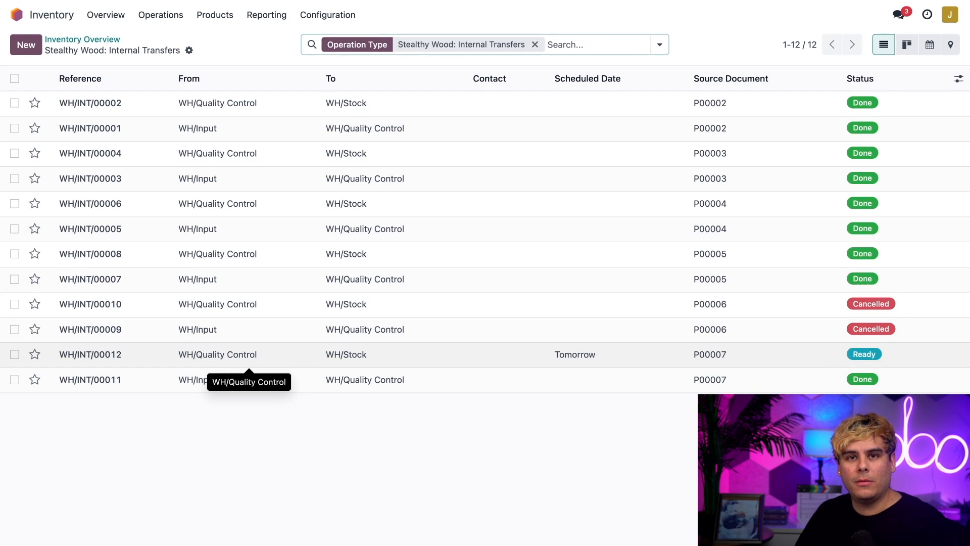
pyautogui.moveTo(282, 360)
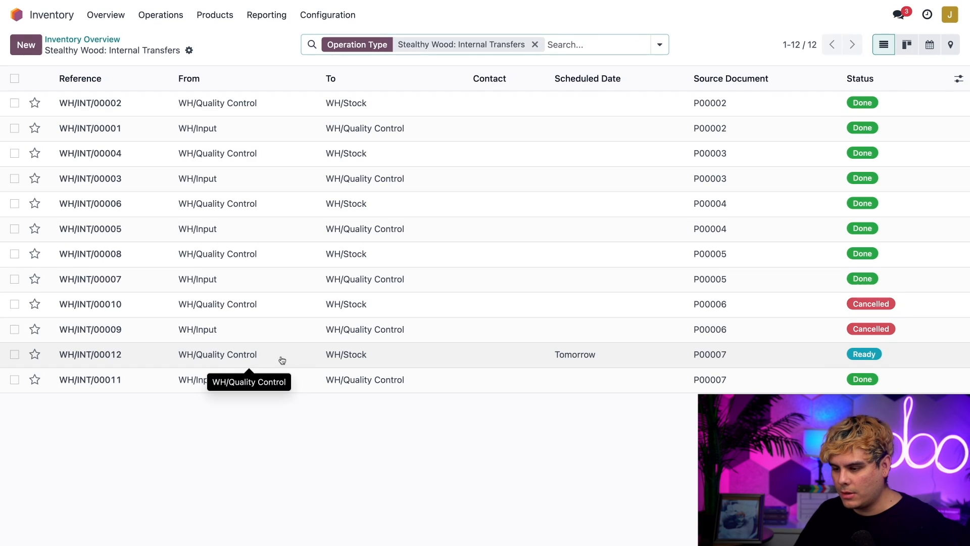
pyautogui.moveTo(395, 361)
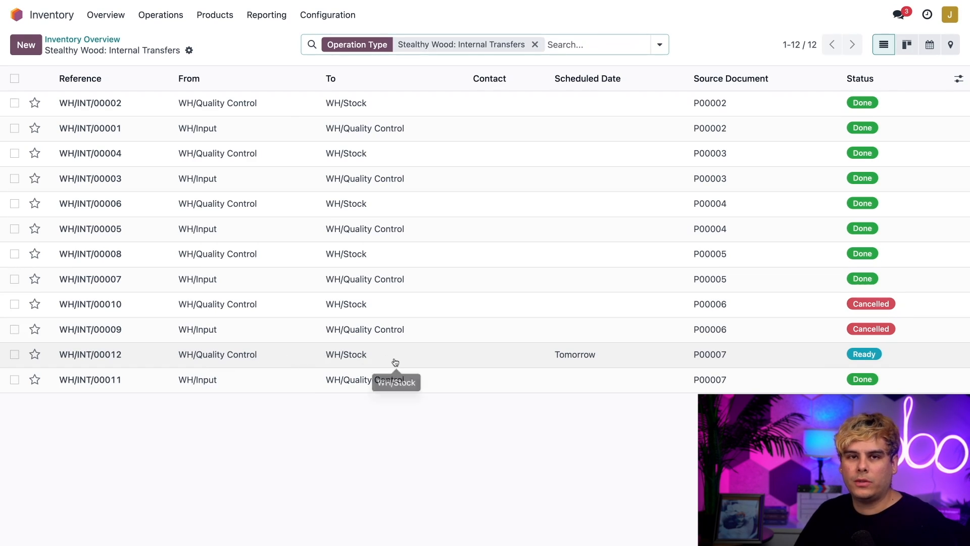
pyautogui.click(89, 354)
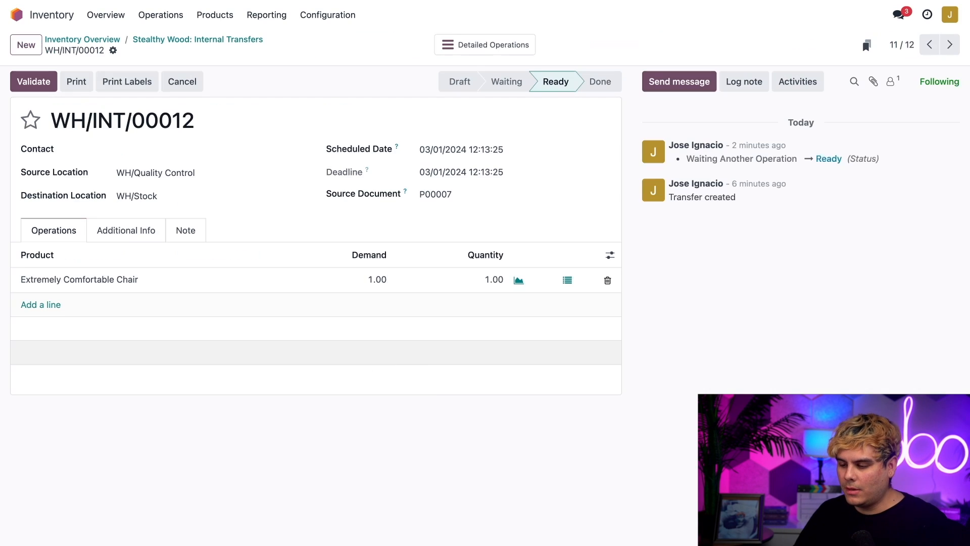
pyautogui.click(34, 81)
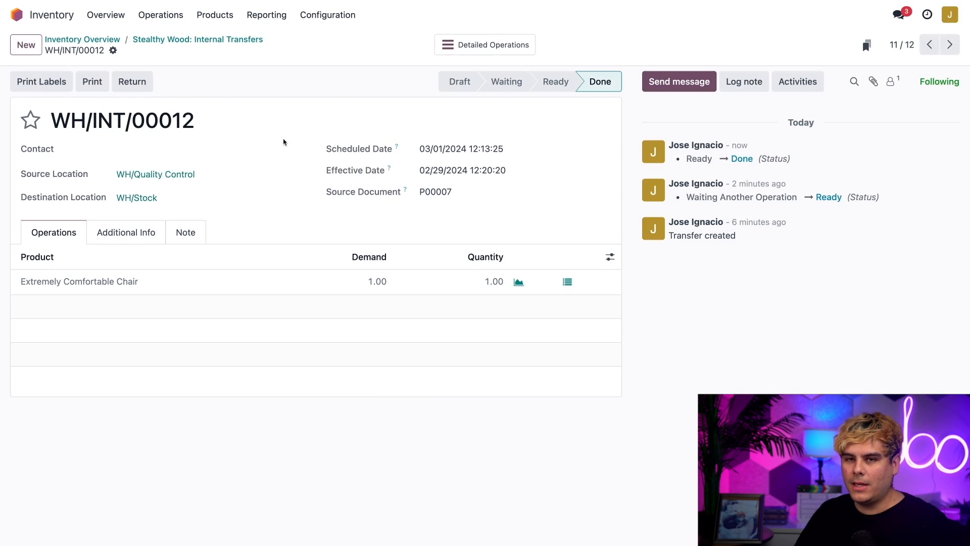